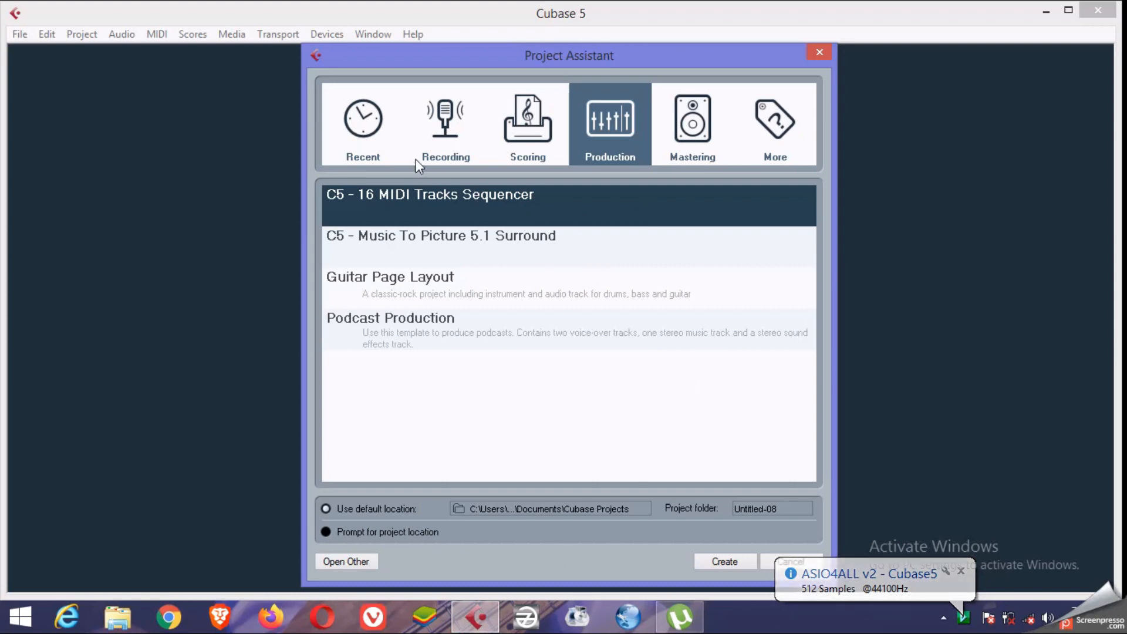
Browse the Recent projects list and then the Recording template category in the Project Assistant
{"action": "left_click", "coordinate": [363, 123]}
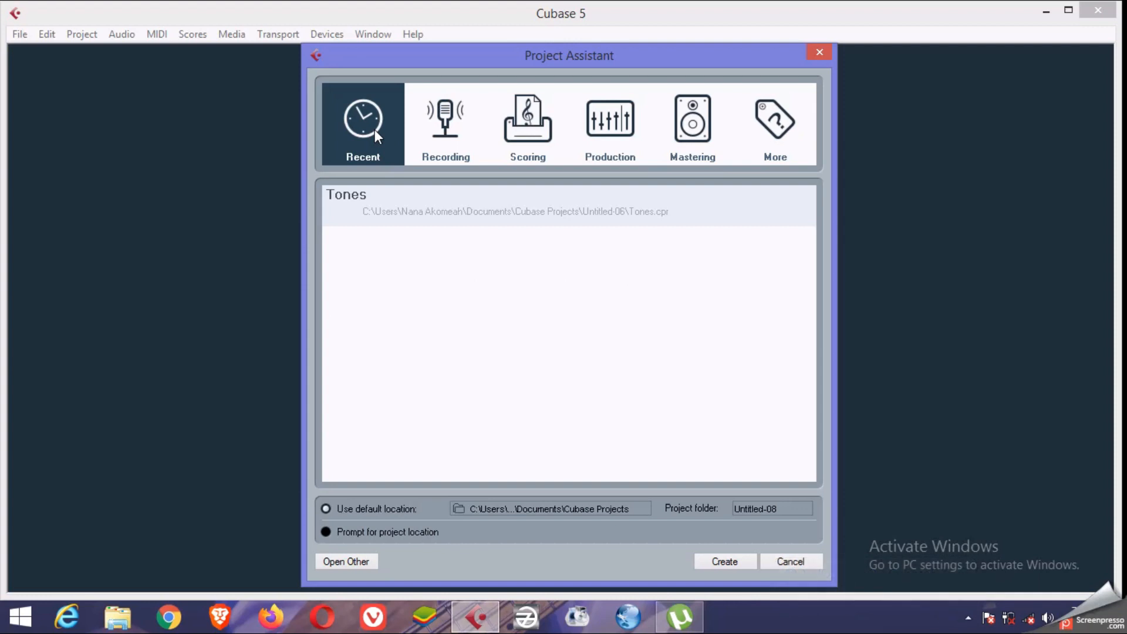
{"action": "left_click", "coordinate": [445, 122]}
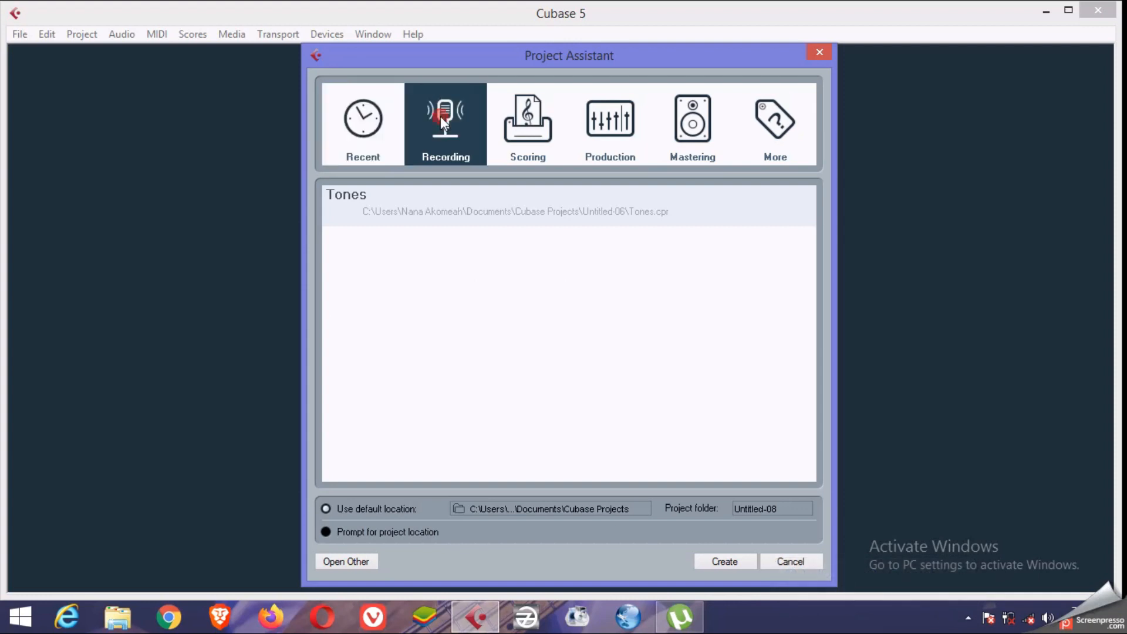
{"action": "left_click", "coordinate": [445, 123]}
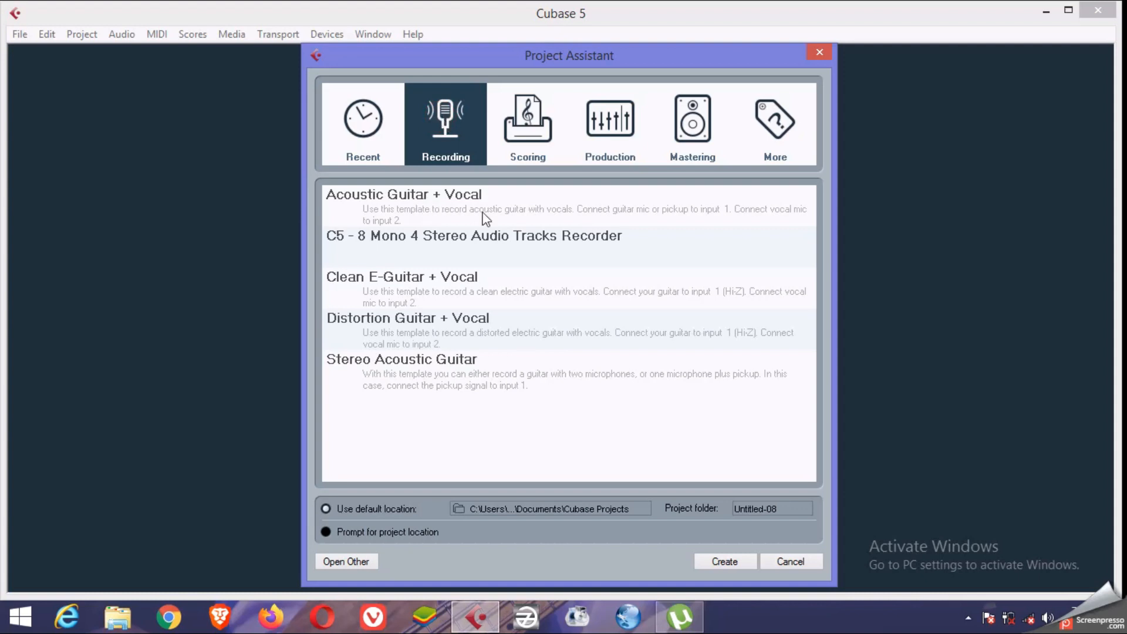
{"action": "mouse_move", "coordinate": [447, 242]}
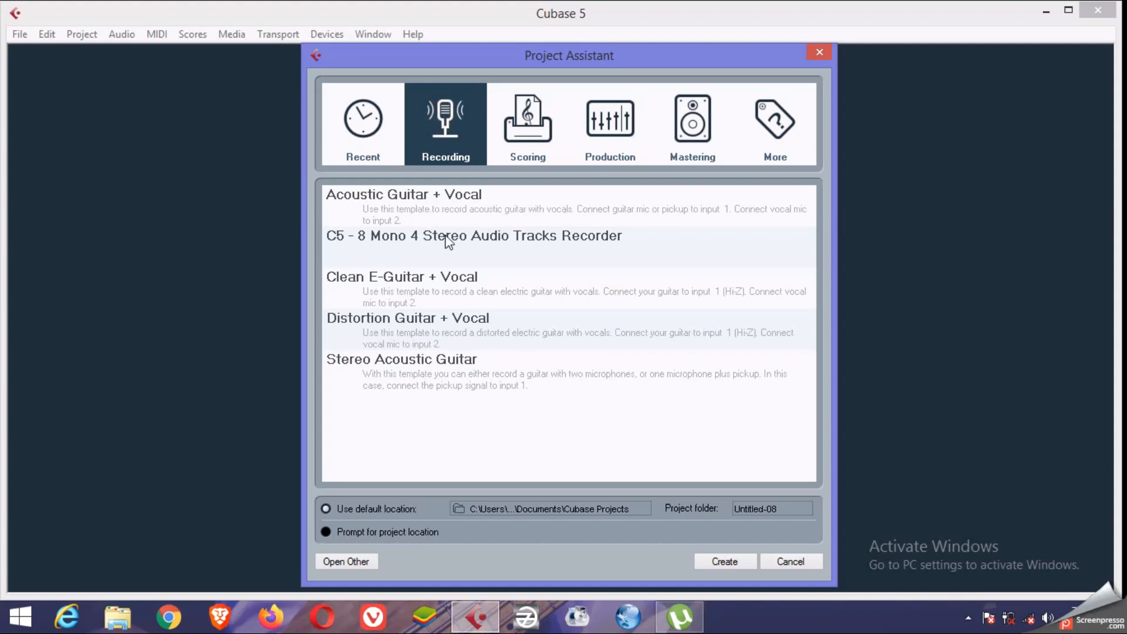
{"action": "mouse_move", "coordinate": [466, 286]}
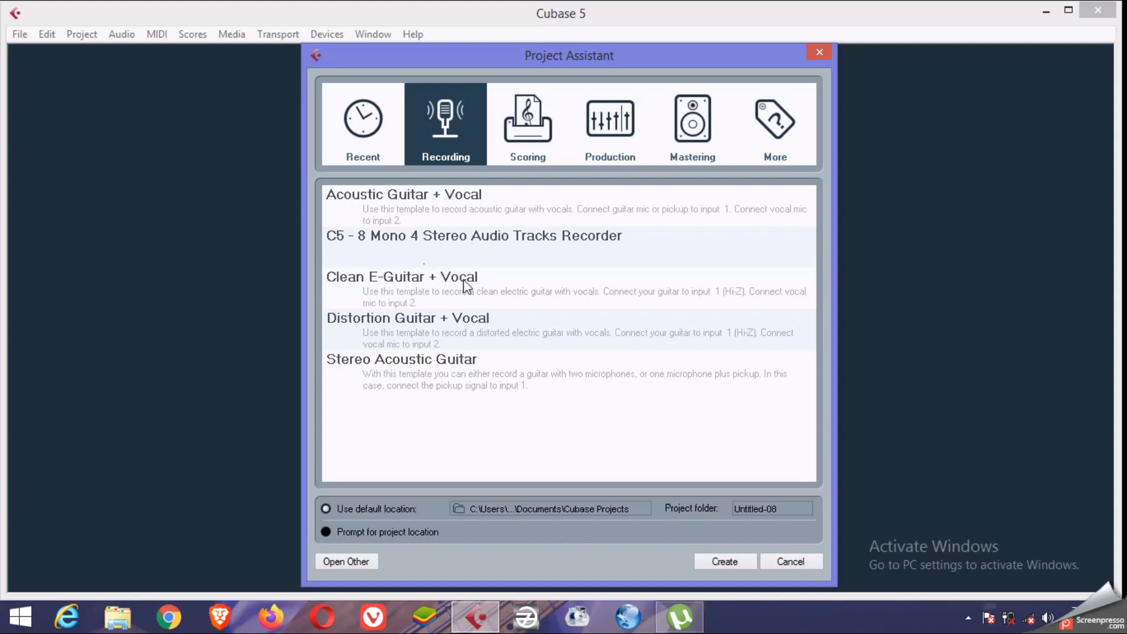
{"action": "mouse_move", "coordinate": [419, 318]}
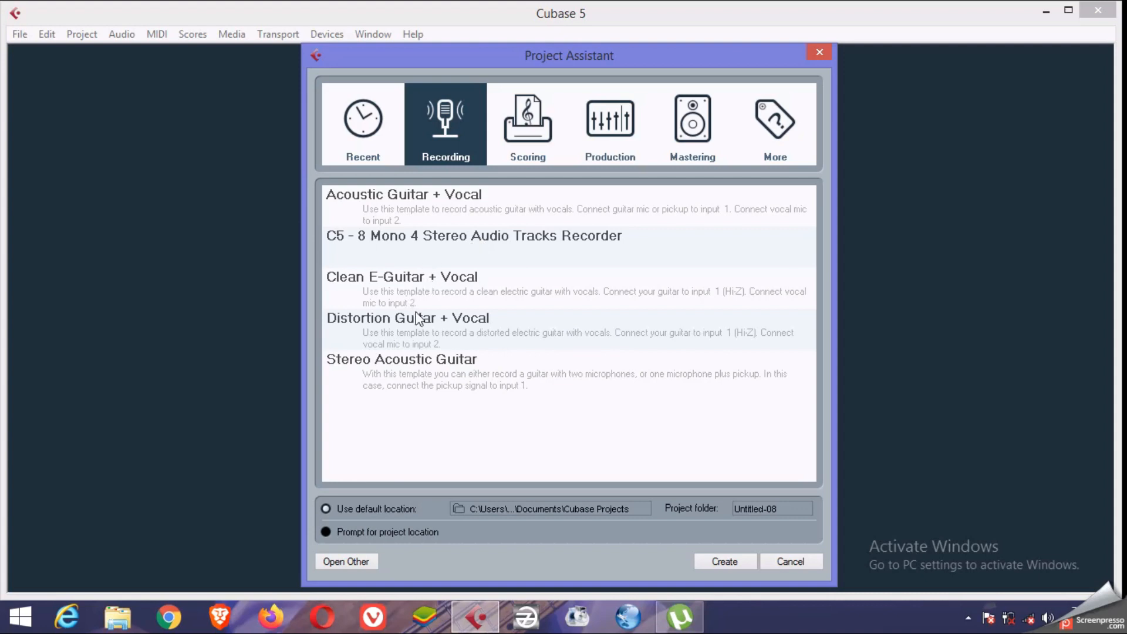
{"action": "mouse_move", "coordinate": [438, 376]}
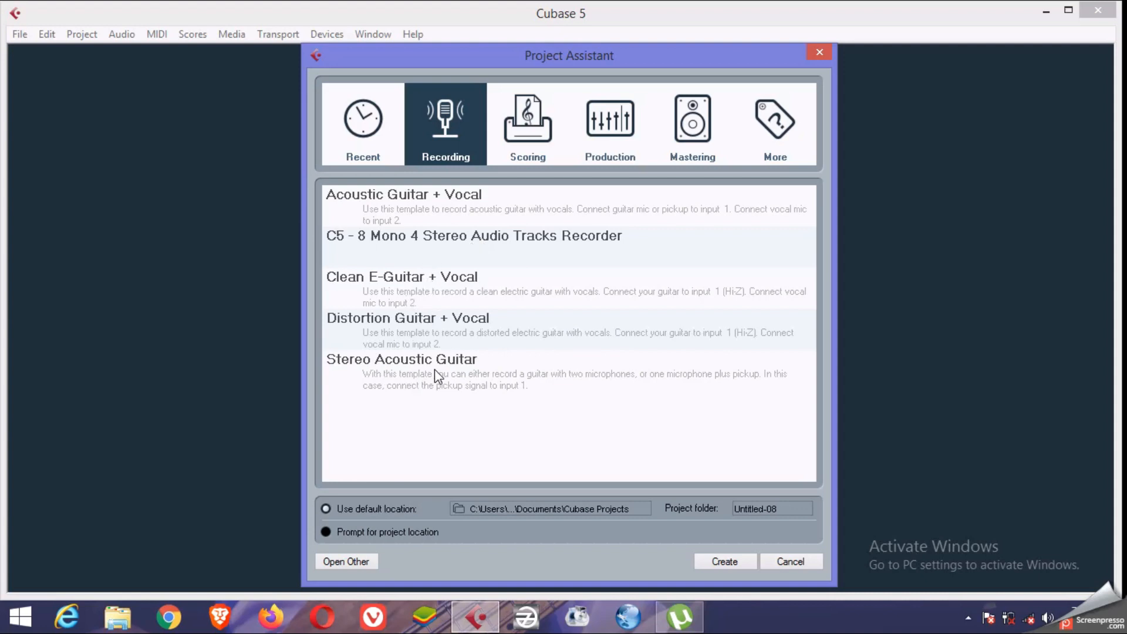
Scroll through the Scoring templates, then return to the Production category with C5 - 16 MIDI Tracks Sequencer
{"action": "left_click", "coordinate": [527, 124]}
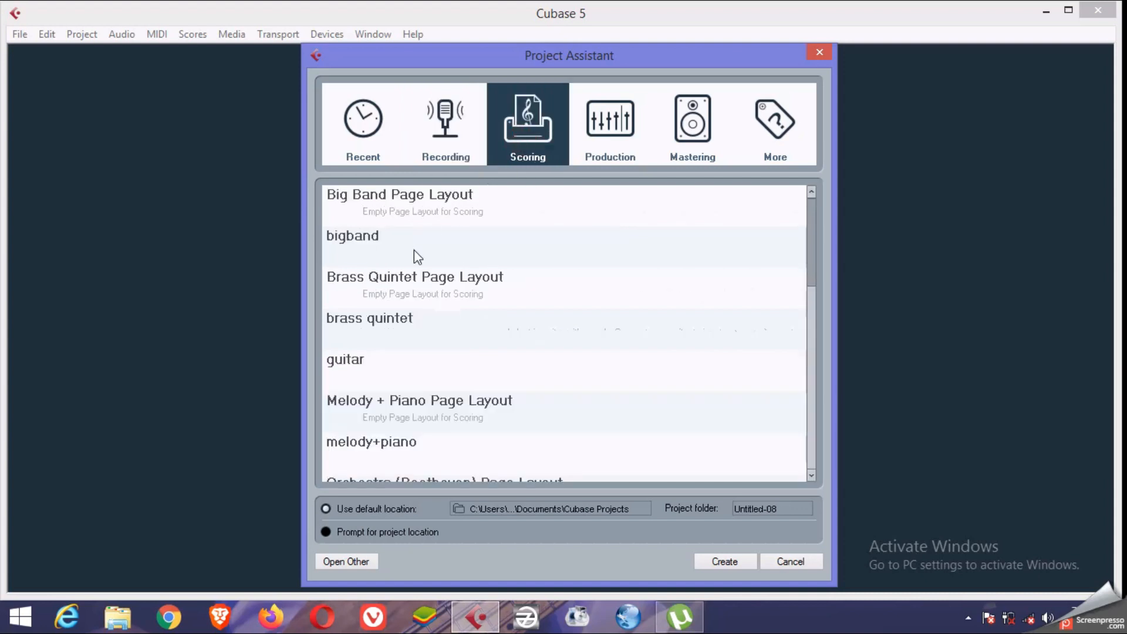
{"action": "left_click", "coordinate": [446, 280]}
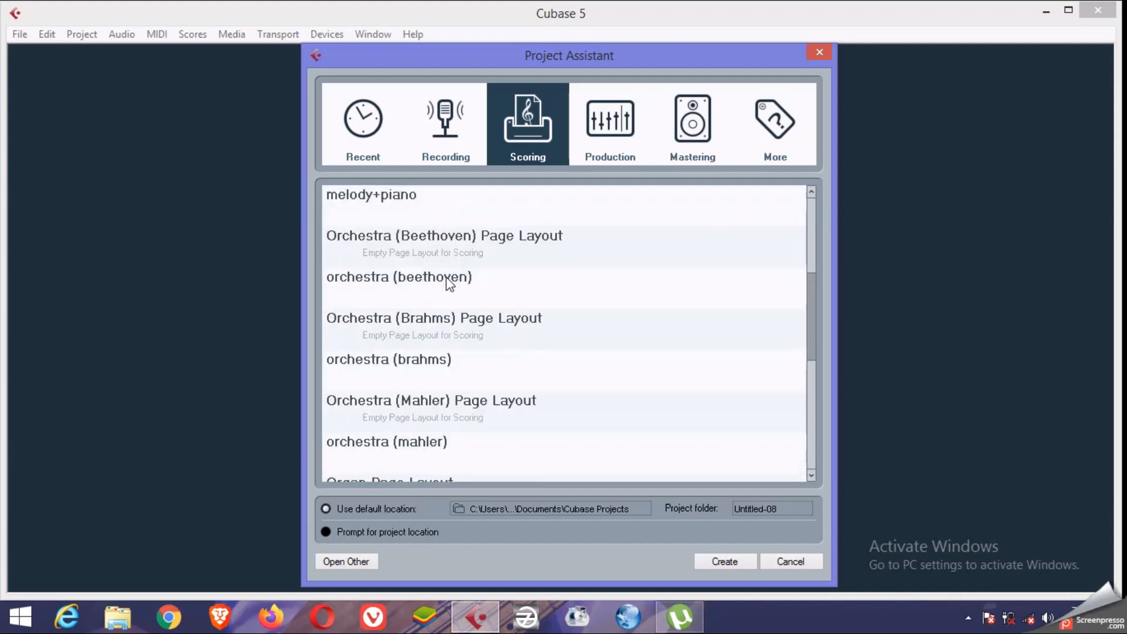
{"action": "scroll", "scroll_direction": "down", "scroll_amount": 3}
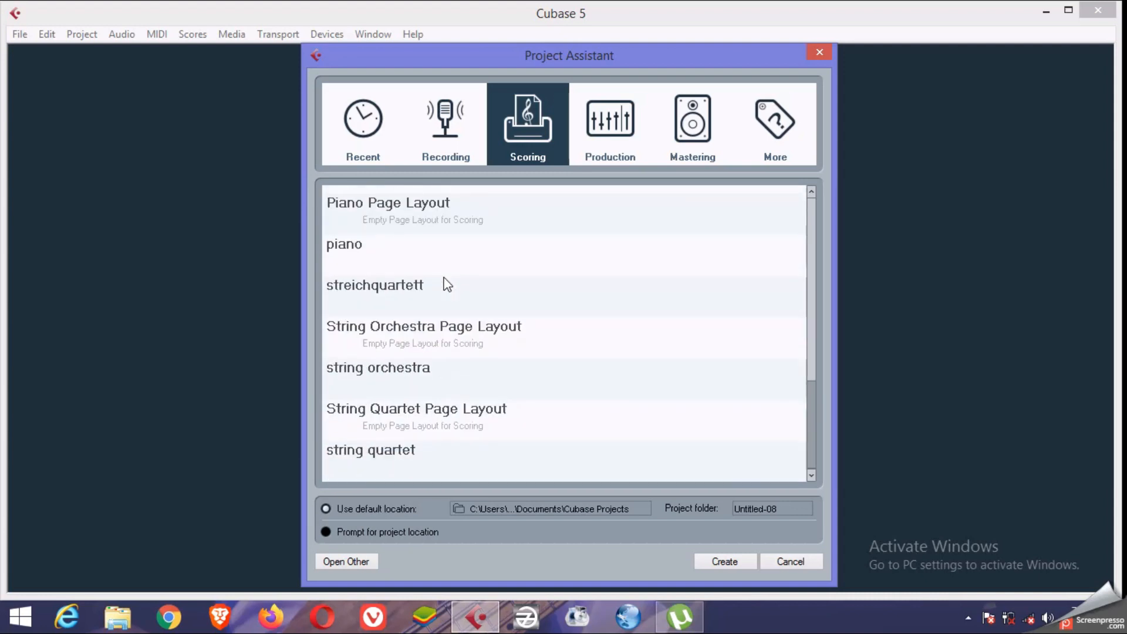
{"action": "mouse_move", "coordinate": [613, 142]}
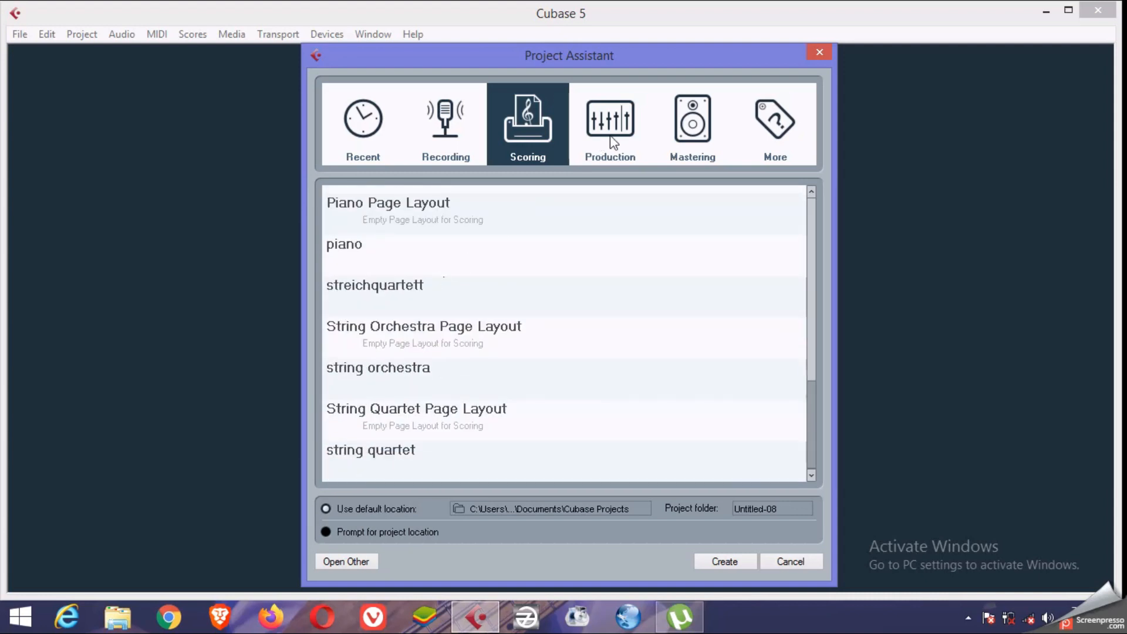
{"action": "left_click", "coordinate": [609, 122]}
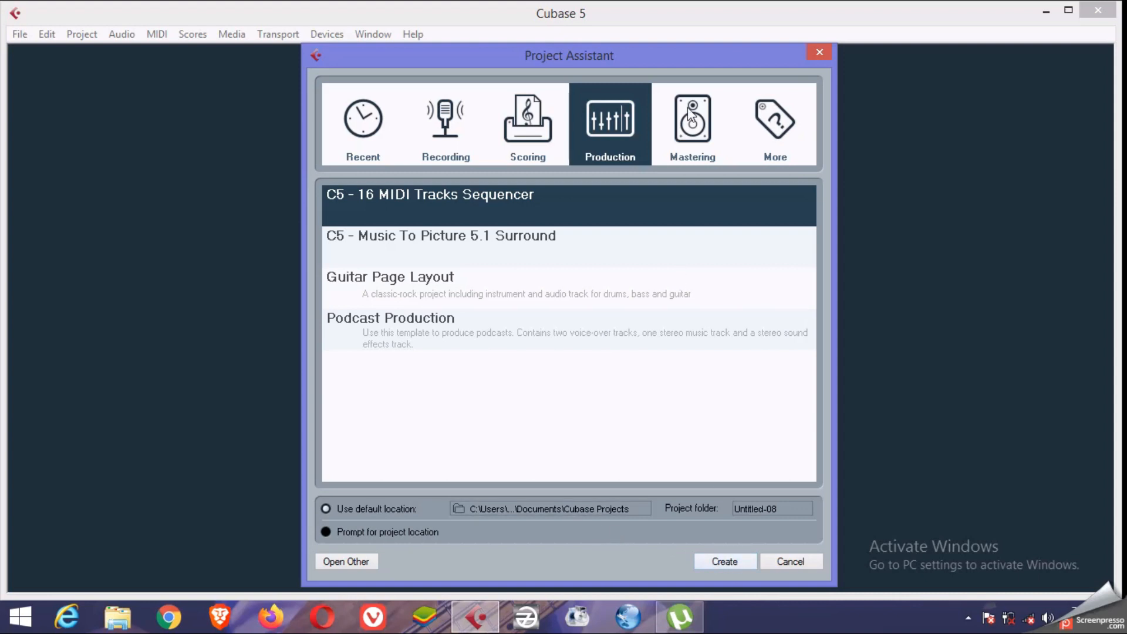
{"action": "left_click", "coordinate": [691, 123]}
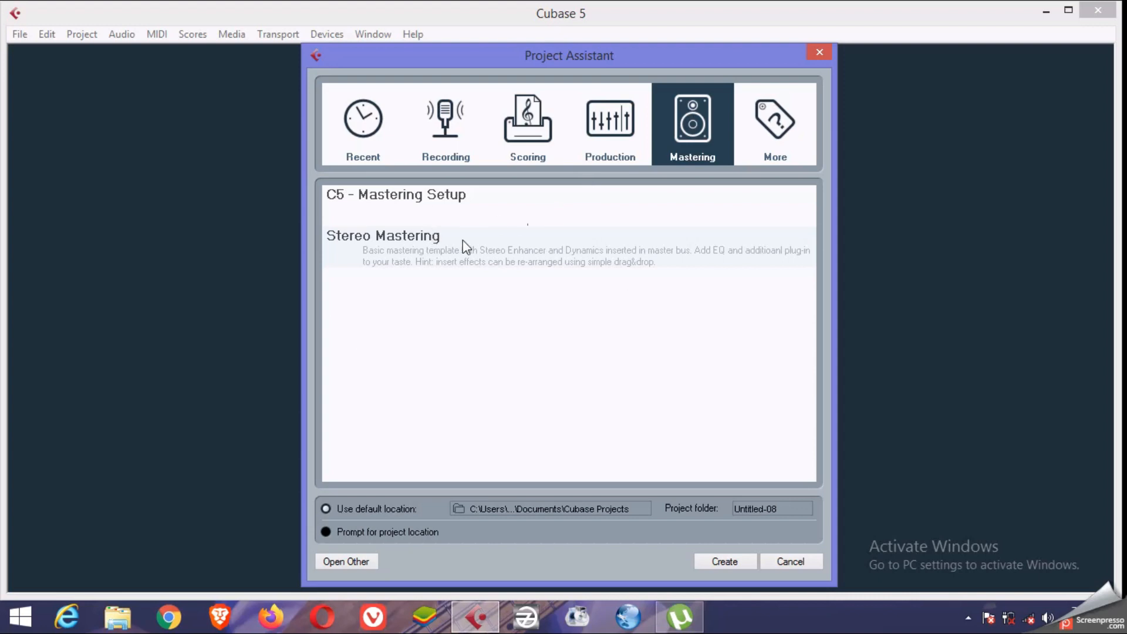
{"action": "mouse_move", "coordinate": [479, 243]}
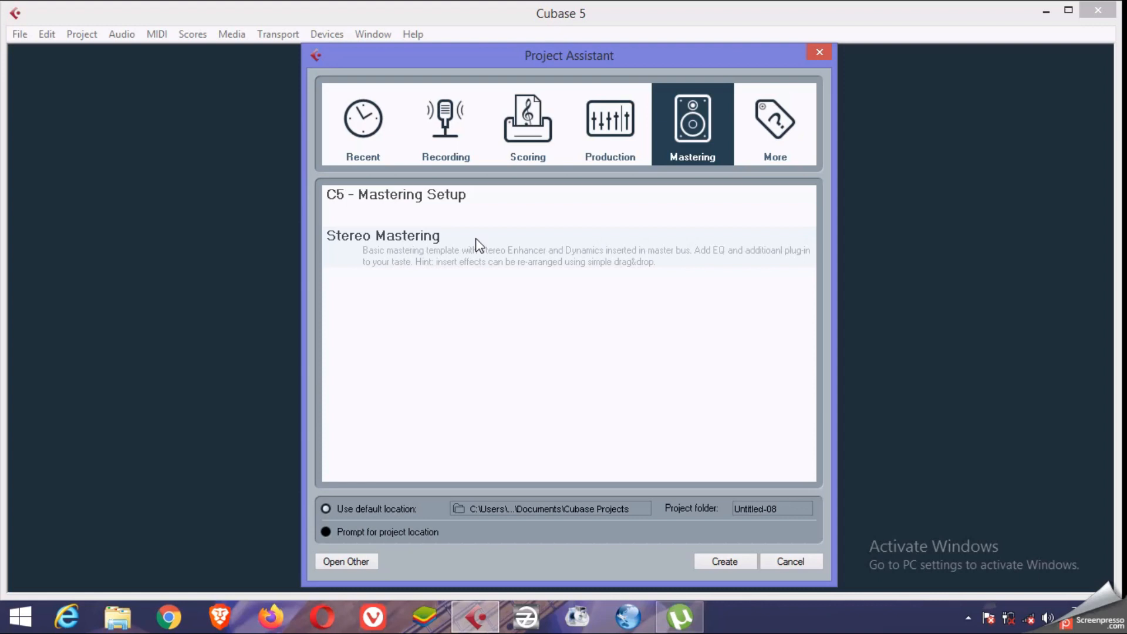
{"action": "mouse_move", "coordinate": [458, 196]}
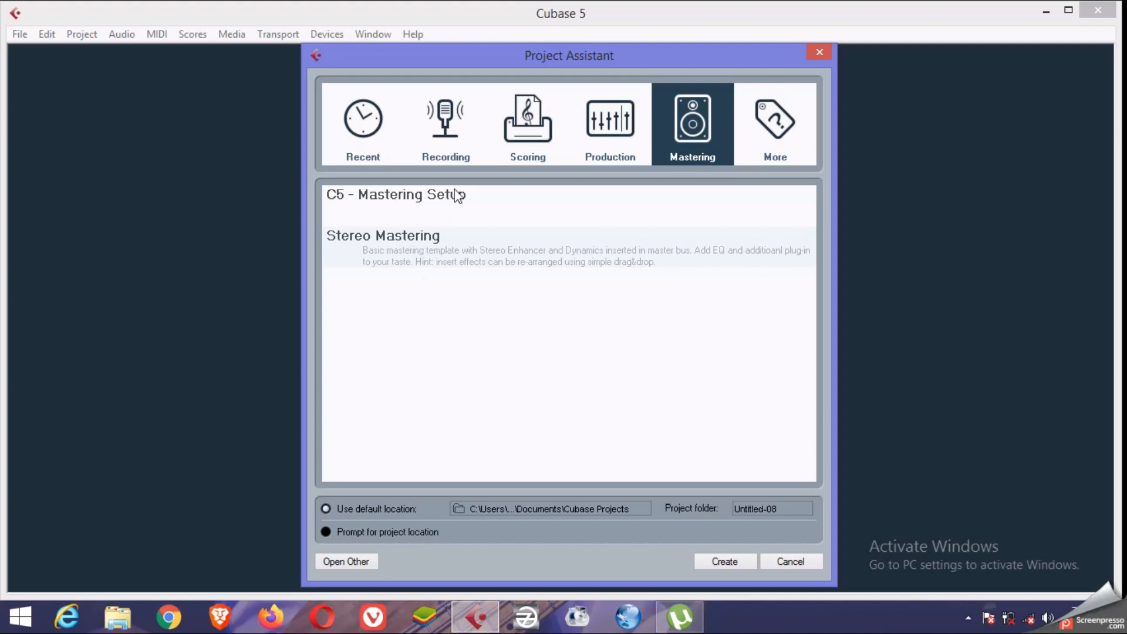
{"action": "mouse_move", "coordinate": [469, 220]}
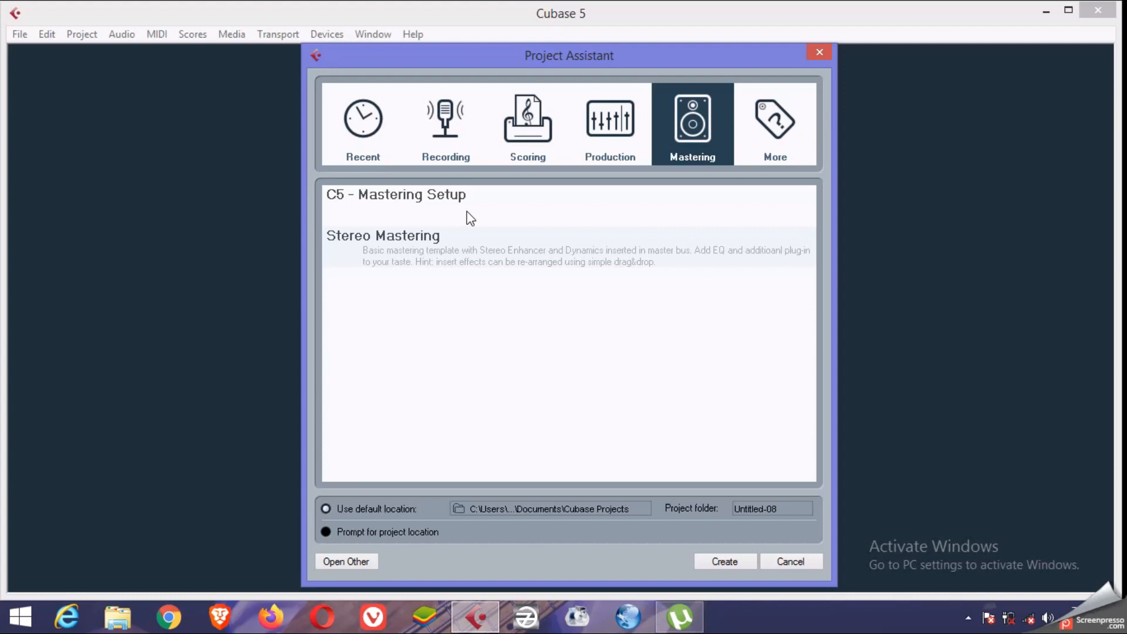
{"action": "mouse_move", "coordinate": [470, 219]}
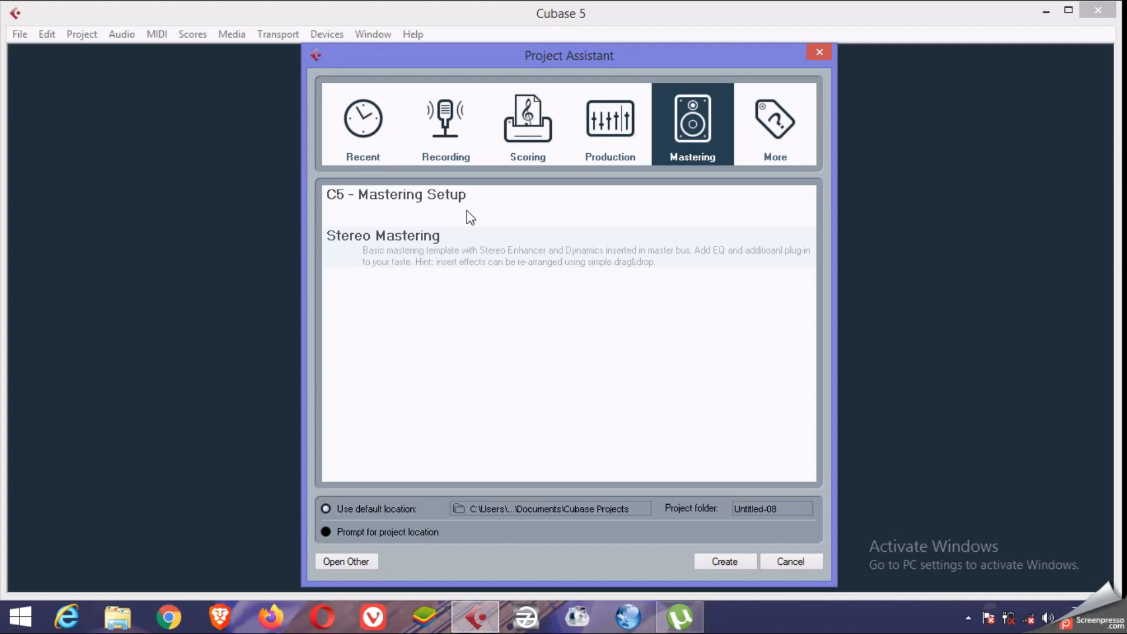
{"action": "mouse_move", "coordinate": [453, 229]}
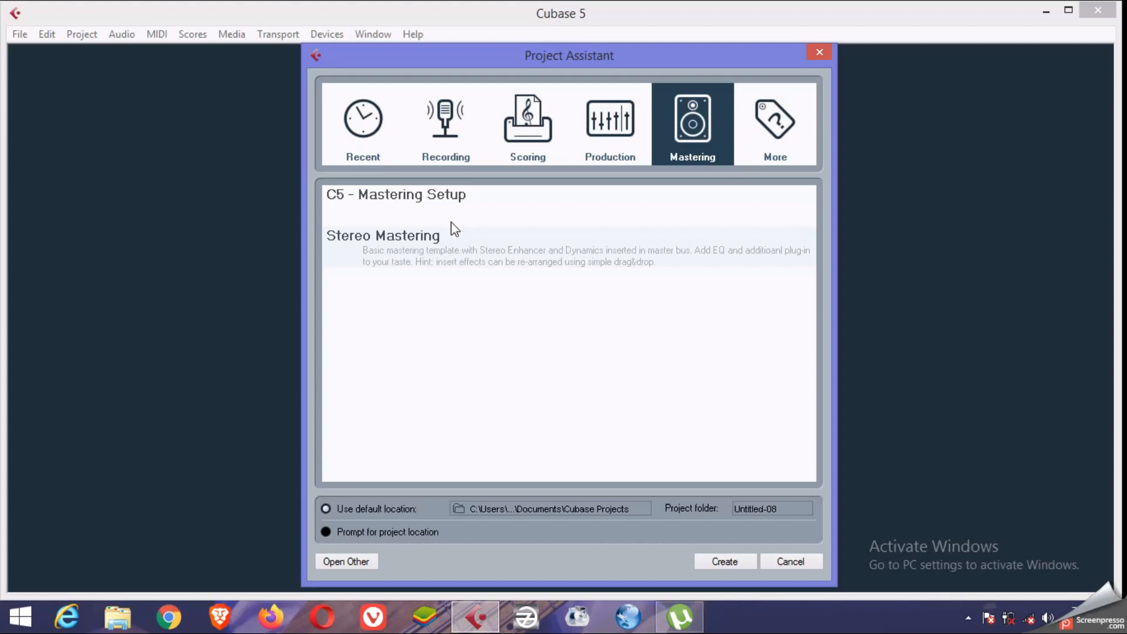
{"action": "left_click", "coordinate": [609, 124]}
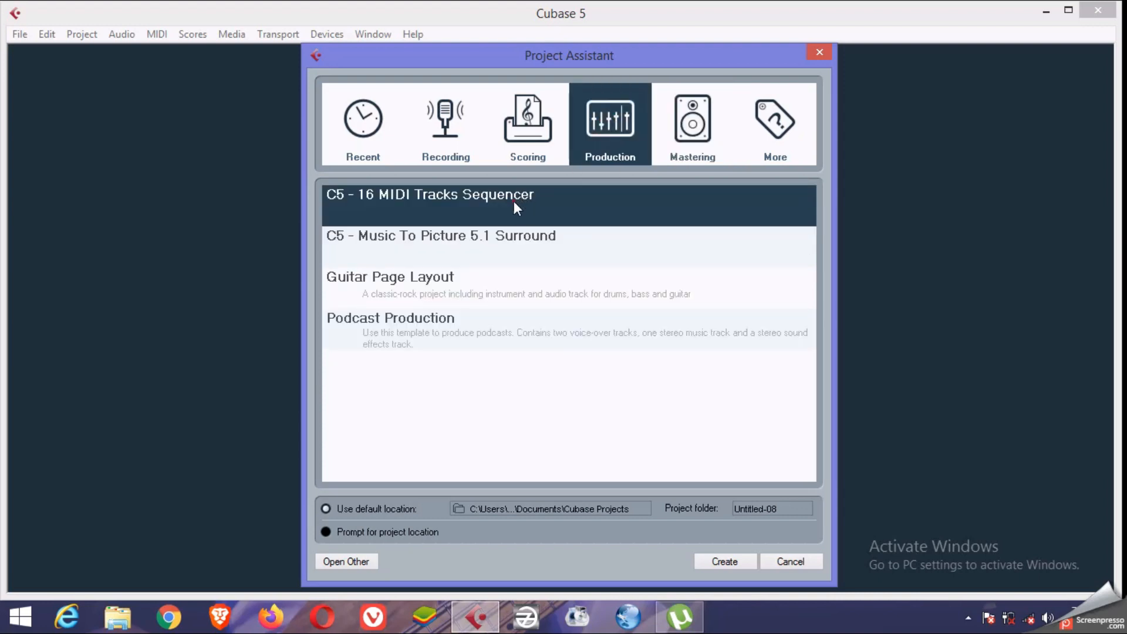
Create an untitled project from the C5 - 16 MIDI Tracks Sequencer template and maximize its window
{"action": "left_click", "coordinate": [724, 561]}
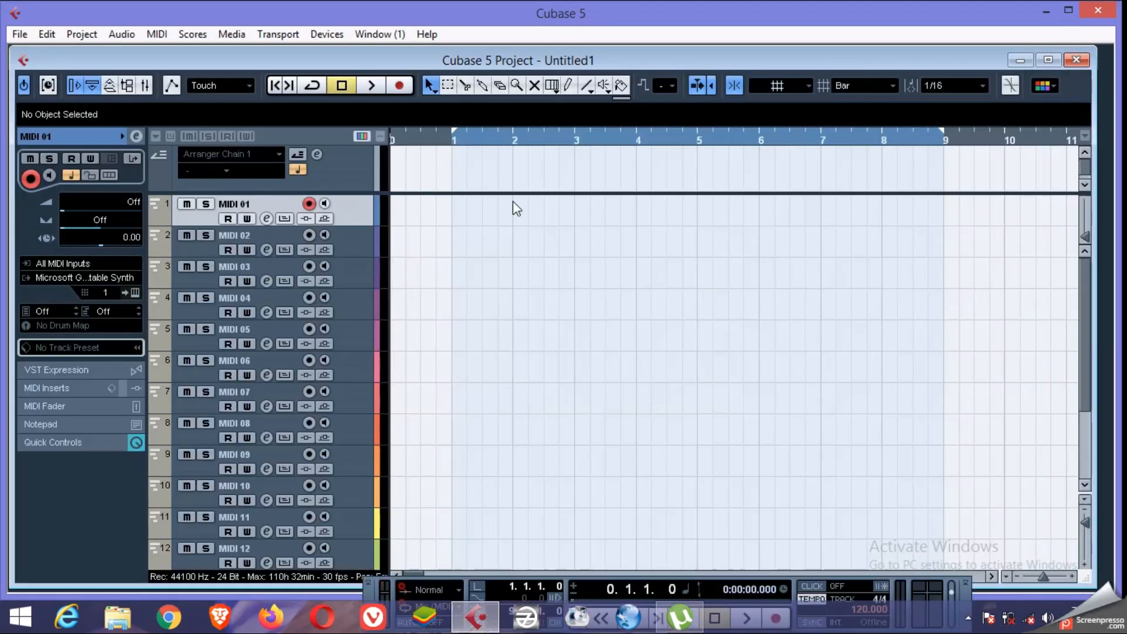
{"action": "left_click", "coordinate": [1047, 59]}
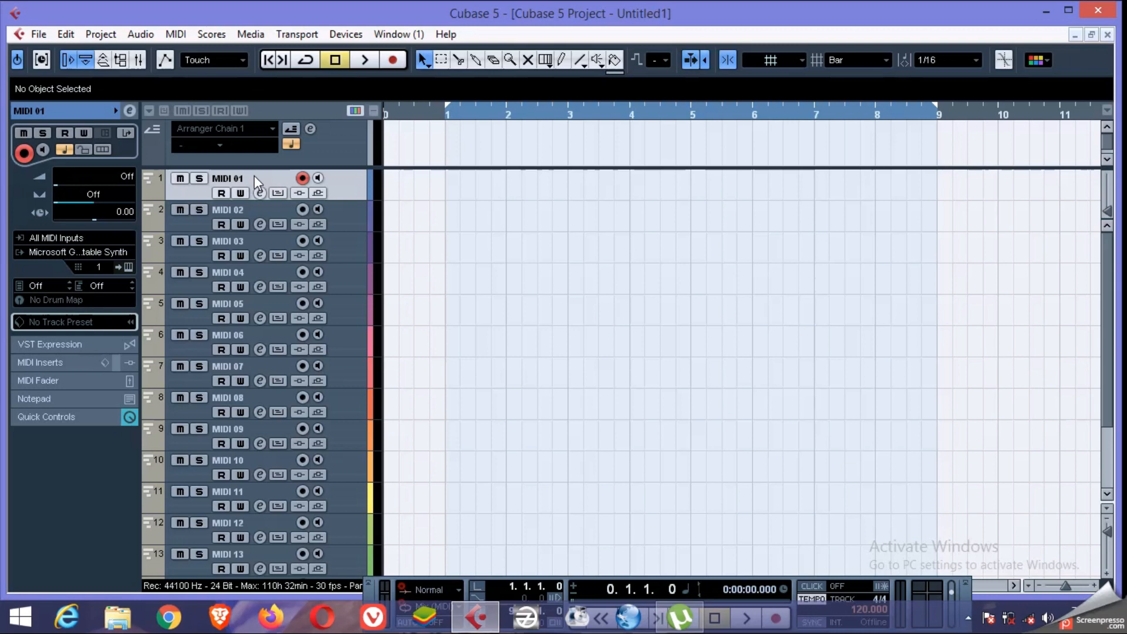
{"action": "mouse_move", "coordinate": [247, 232]}
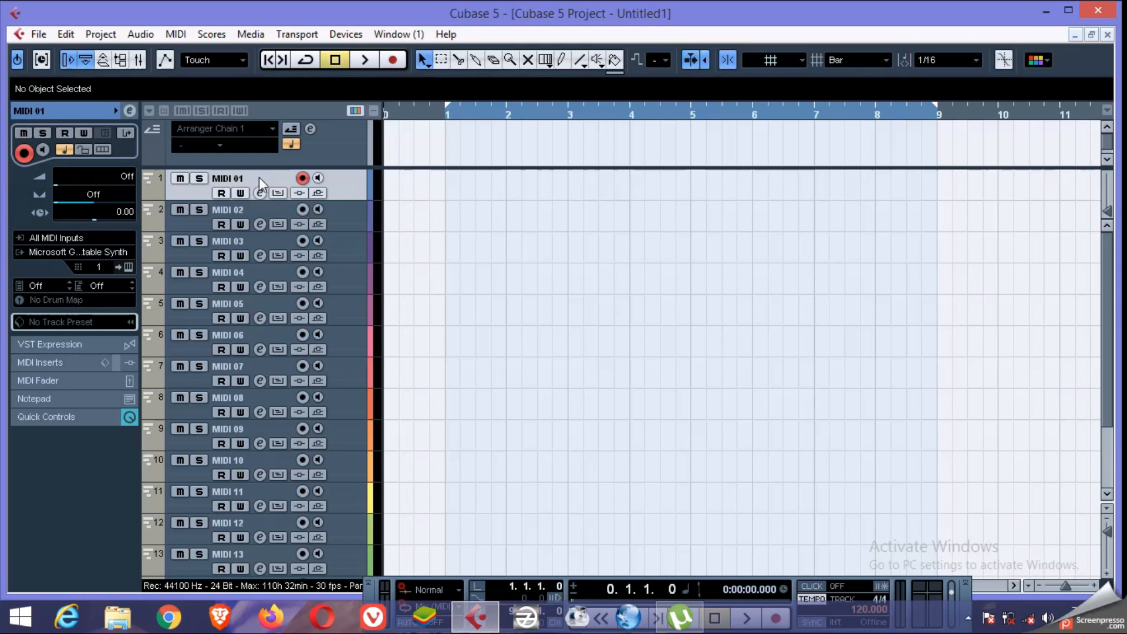
{"action": "left_click", "coordinate": [345, 34]}
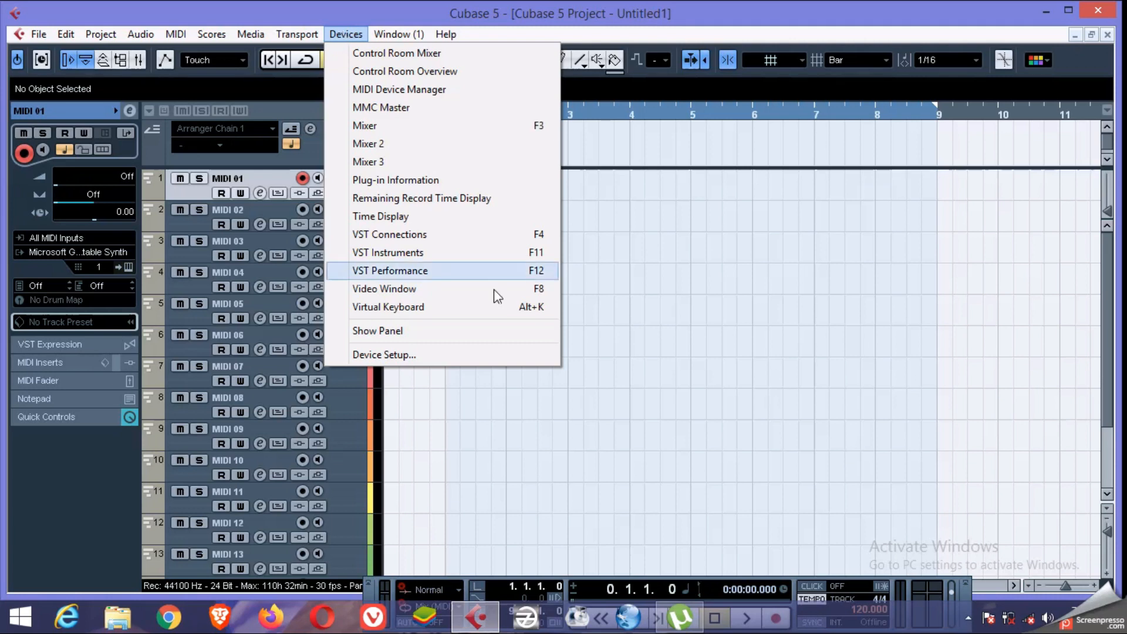
Load Groove Agent ONE into the first slot of the VST Instruments rack
{"action": "left_click", "coordinate": [386, 252]}
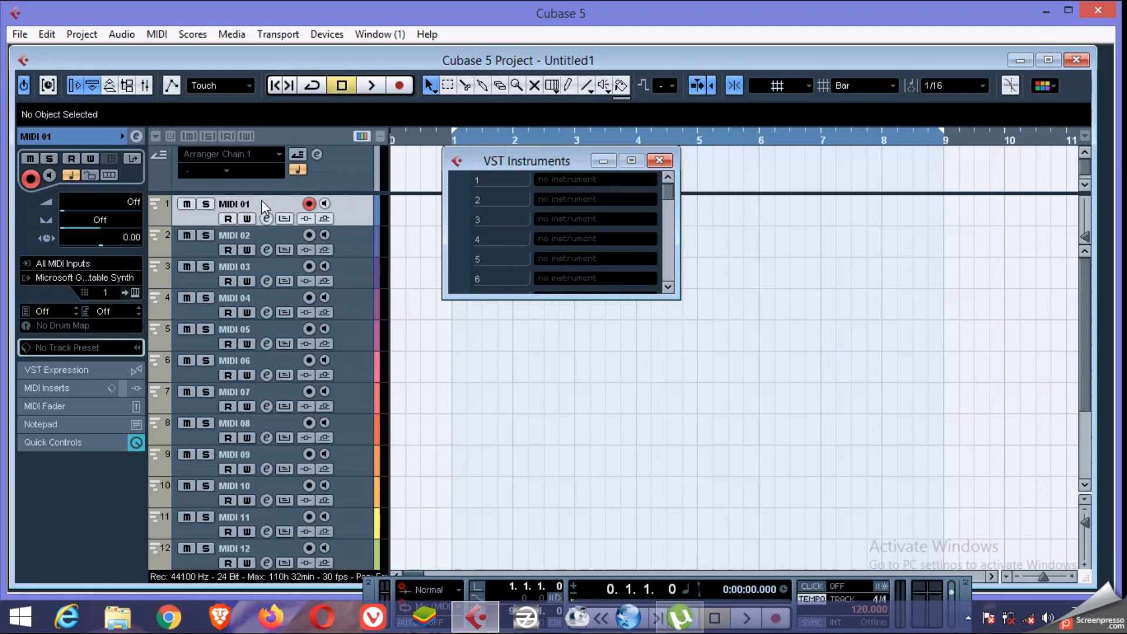
{"action": "mouse_move", "coordinate": [584, 188]}
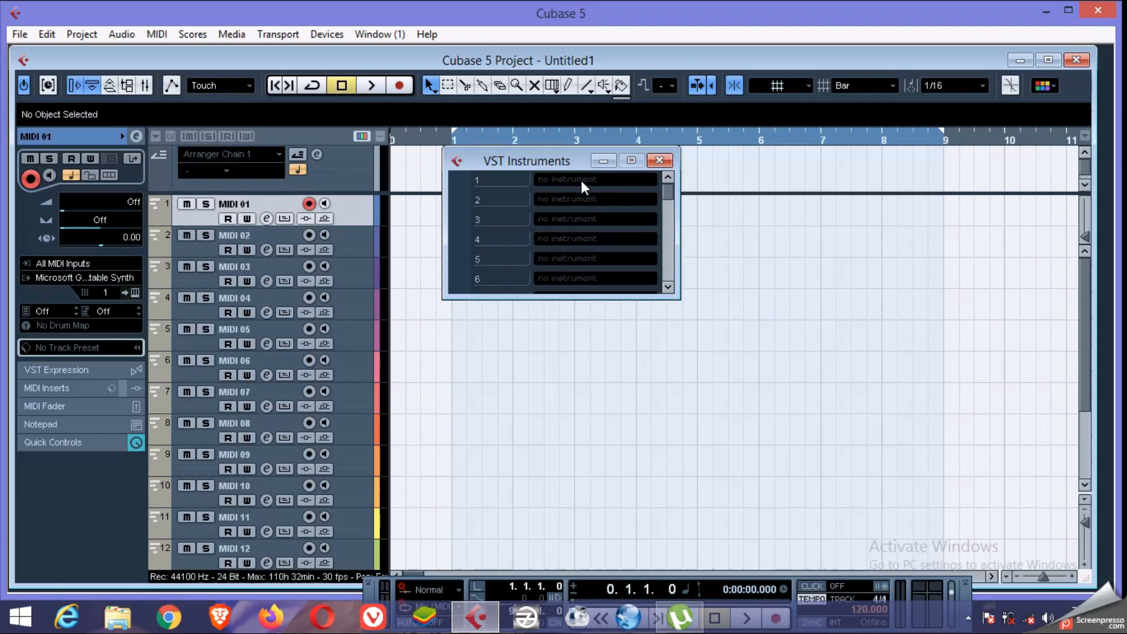
{"action": "left_click", "coordinate": [594, 178]}
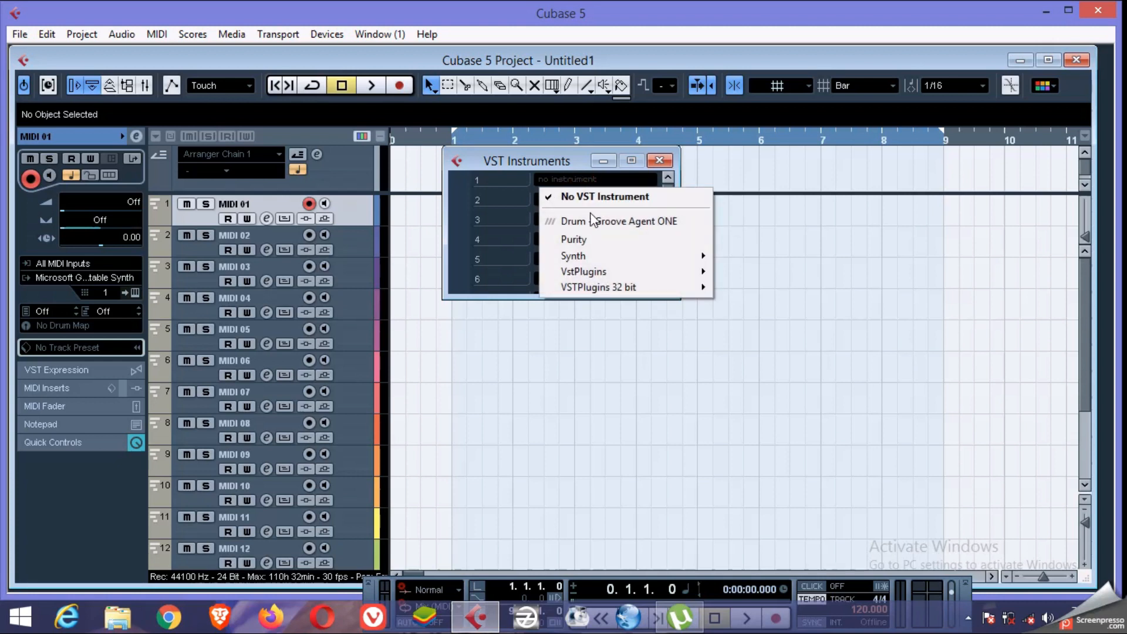
{"action": "mouse_move", "coordinate": [619, 221]}
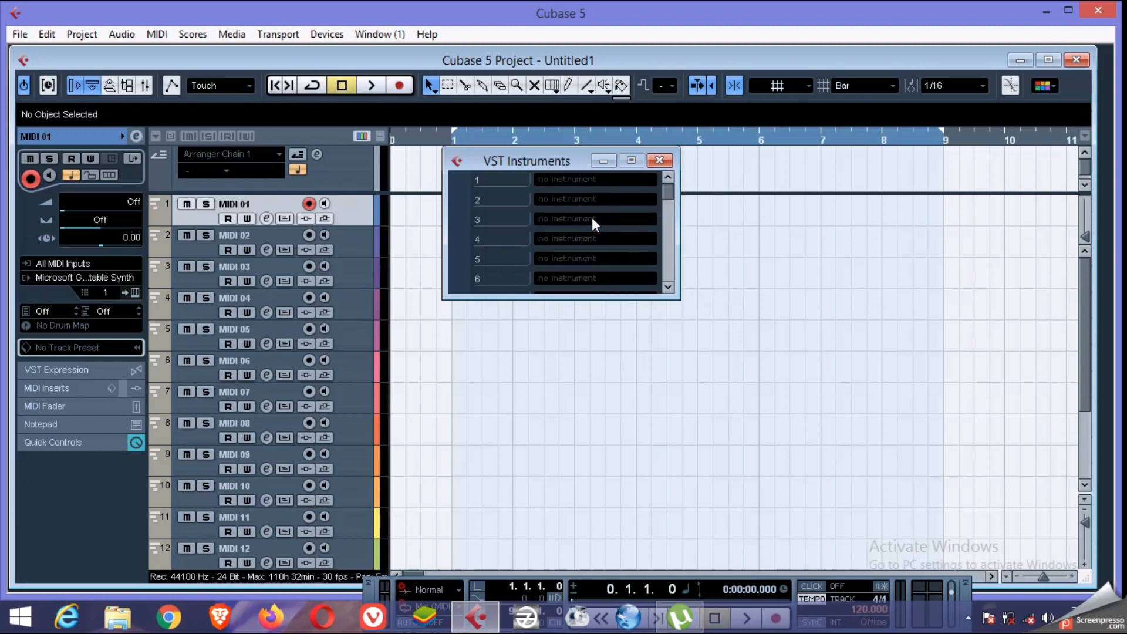
{"action": "left_click", "coordinate": [595, 178]}
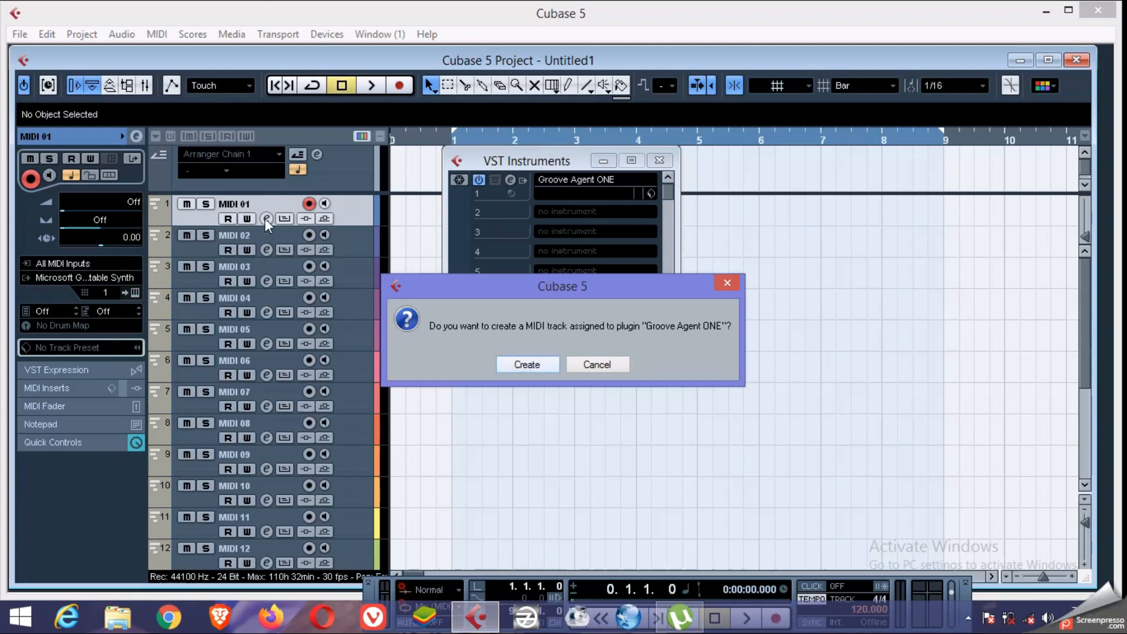
{"action": "mouse_move", "coordinate": [566, 380]}
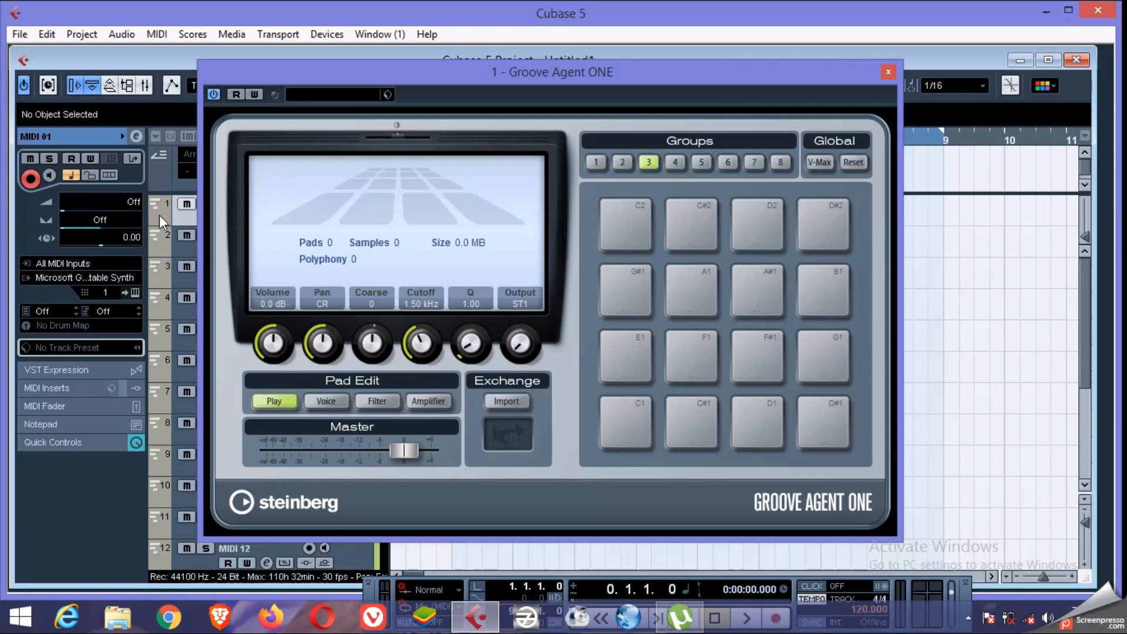
{"action": "mouse_move", "coordinate": [204, 214]}
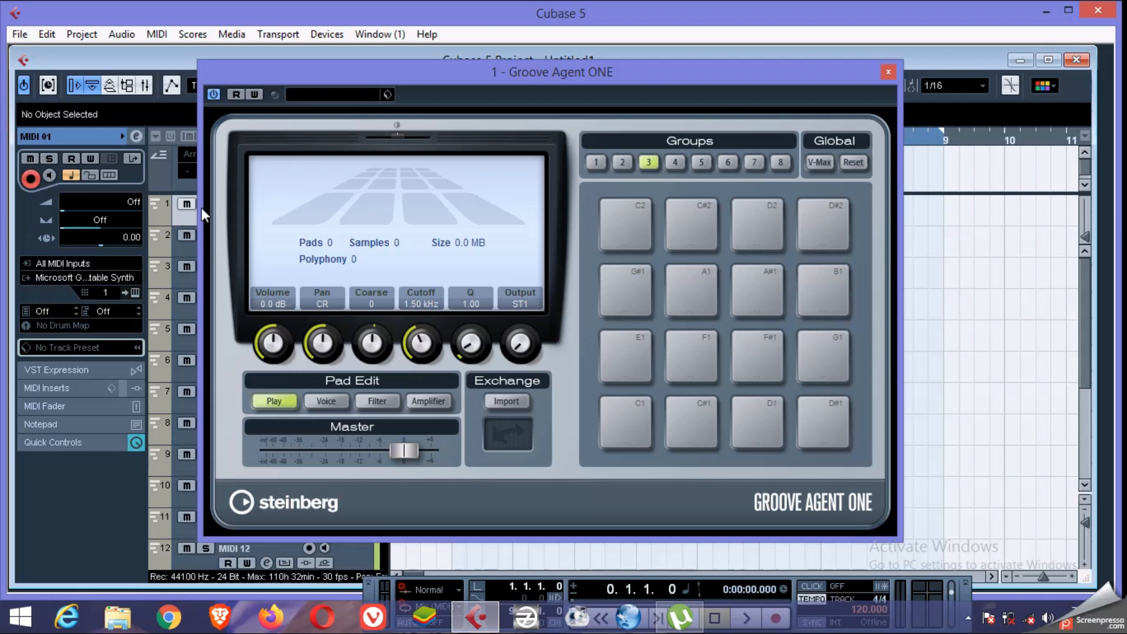
{"action": "mouse_move", "coordinate": [401, 216]}
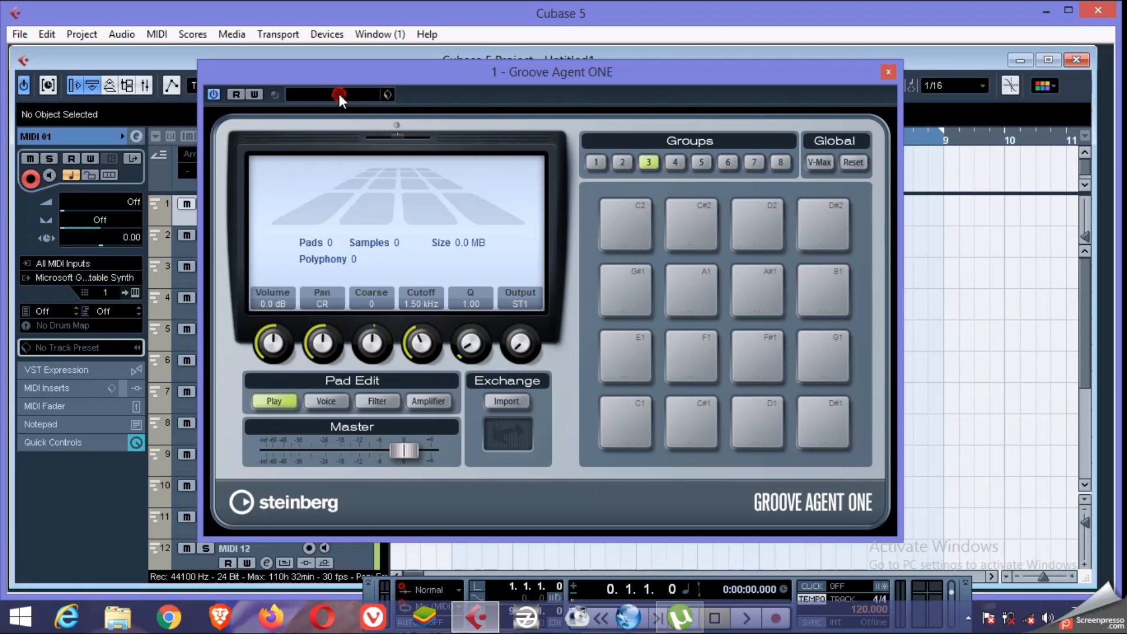
Try the BrushKit+GM kit, then load Brush KitCD from the preset browser
{"action": "left_click", "coordinate": [340, 94]}
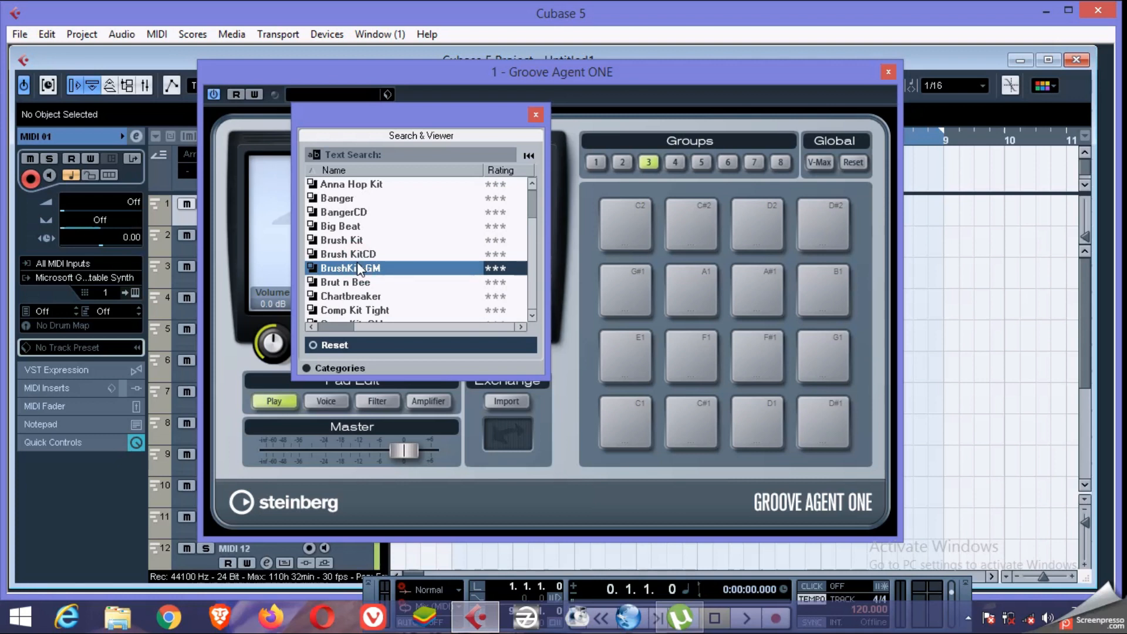
{"action": "mouse_move", "coordinate": [697, 247]}
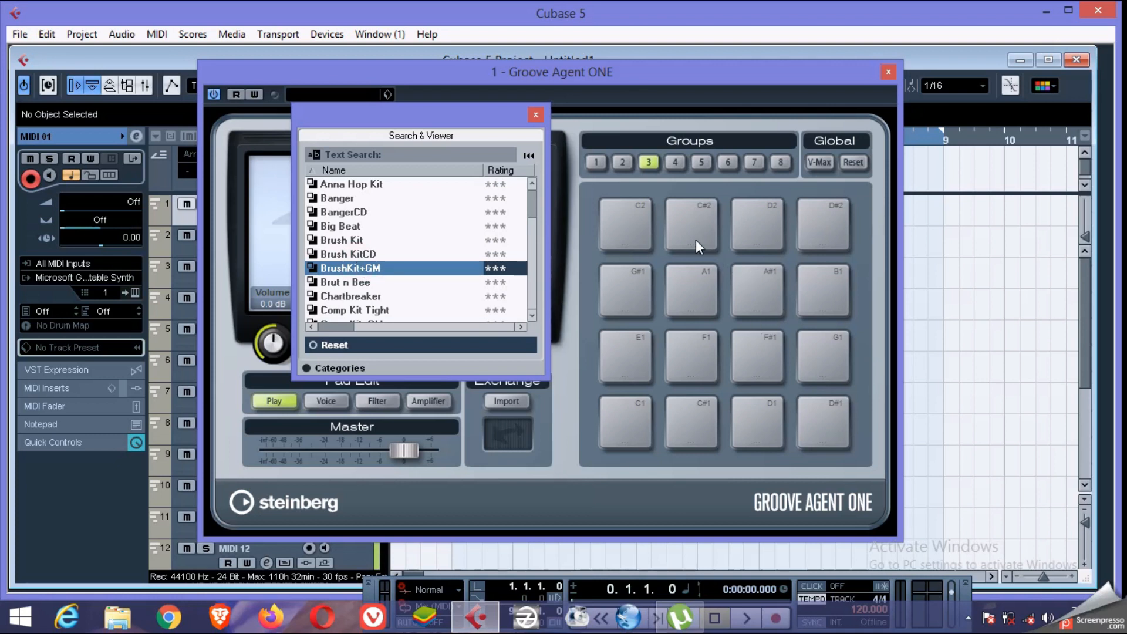
{"action": "double_click", "coordinate": [350, 267]}
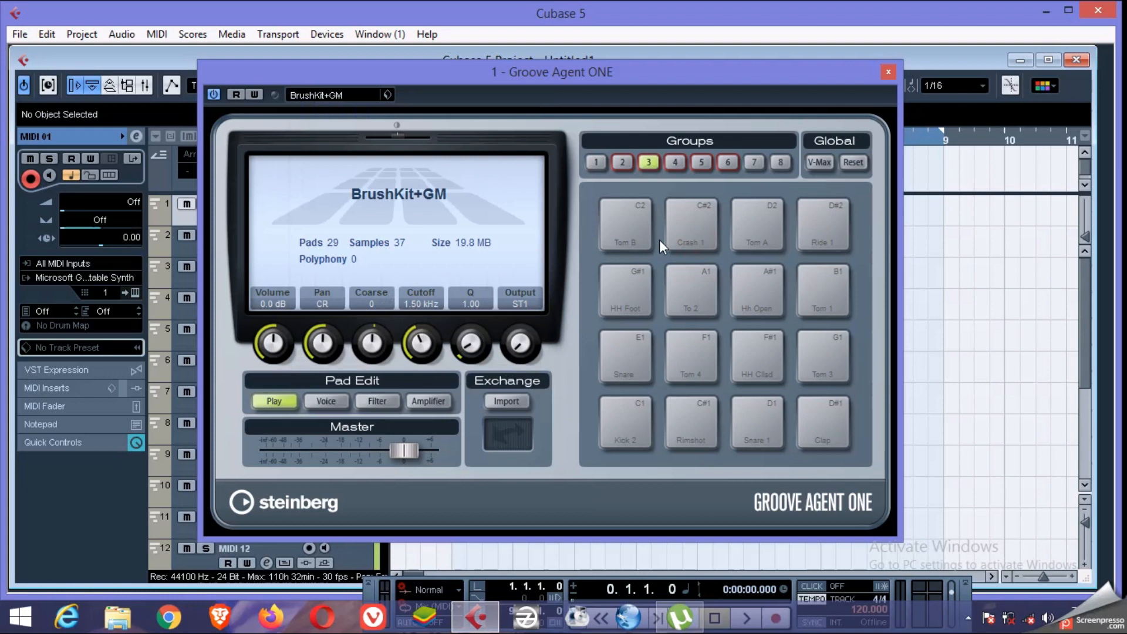
{"action": "left_click", "coordinate": [690, 224]}
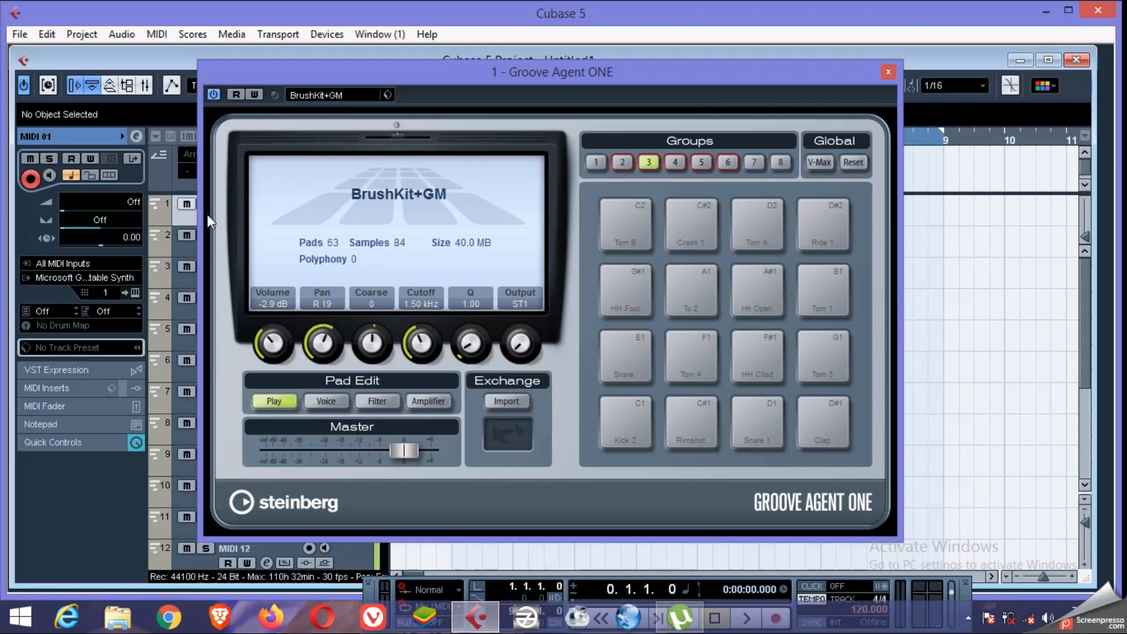
{"action": "mouse_move", "coordinate": [337, 155]}
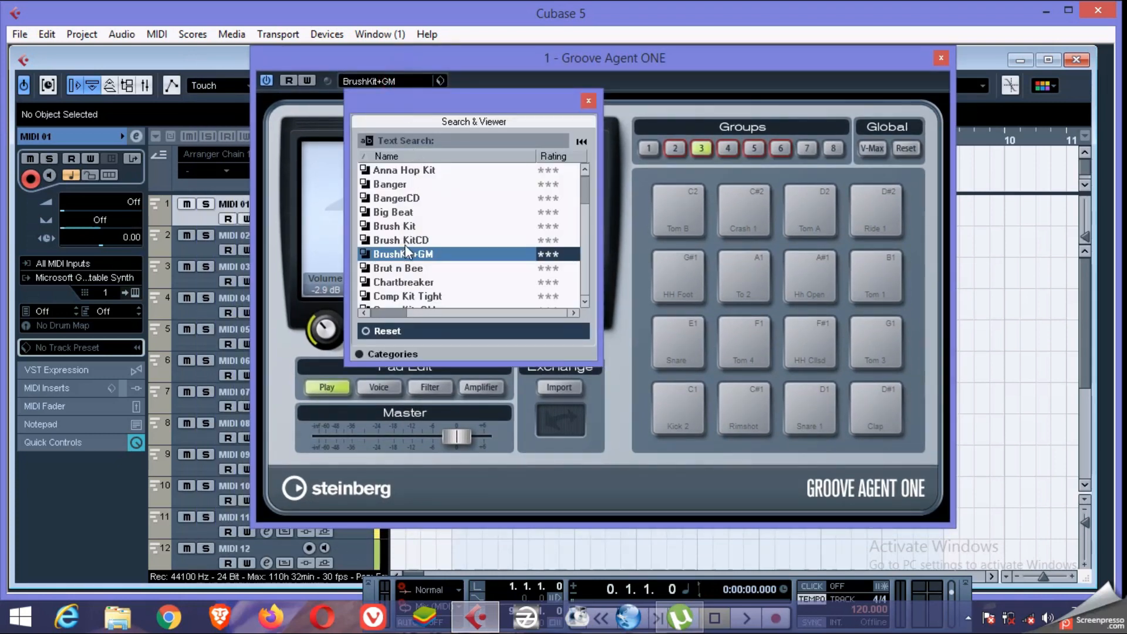
{"action": "left_click", "coordinate": [400, 240]}
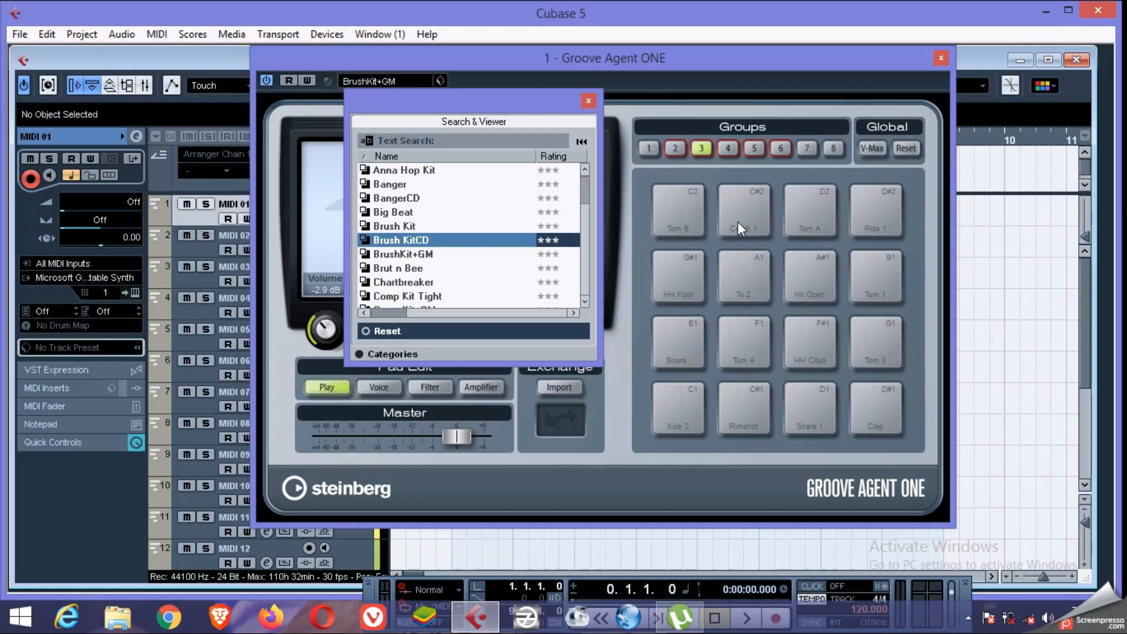
{"action": "double_click", "coordinate": [400, 239]}
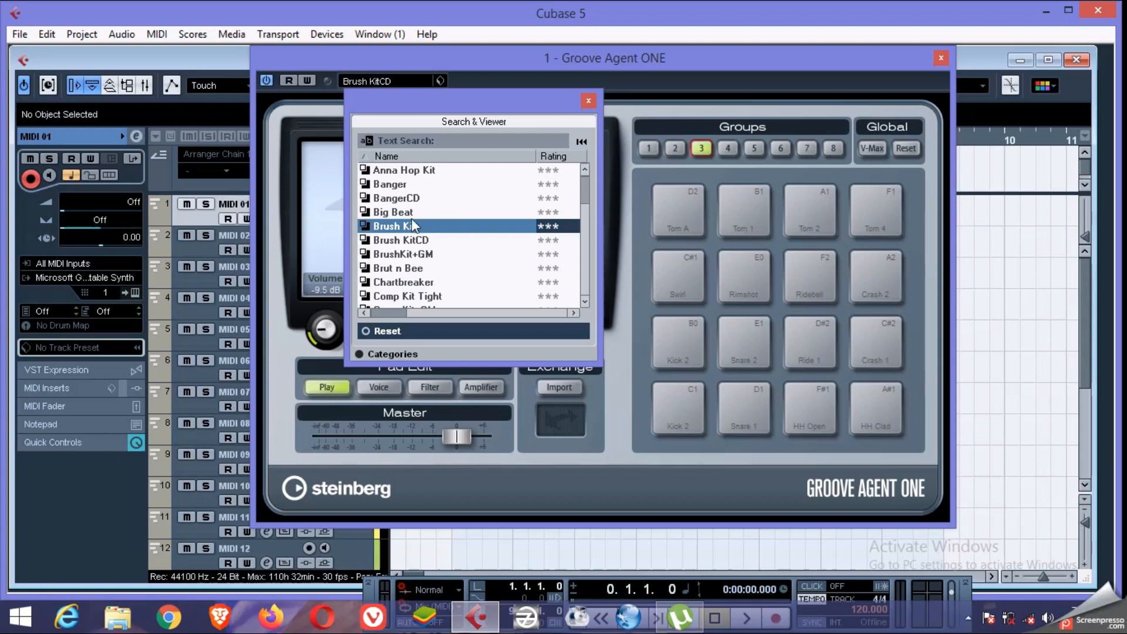
Compare Brush Kit, settle on Brush KitCD again and close the preset browser
{"action": "double_click", "coordinate": [394, 226]}
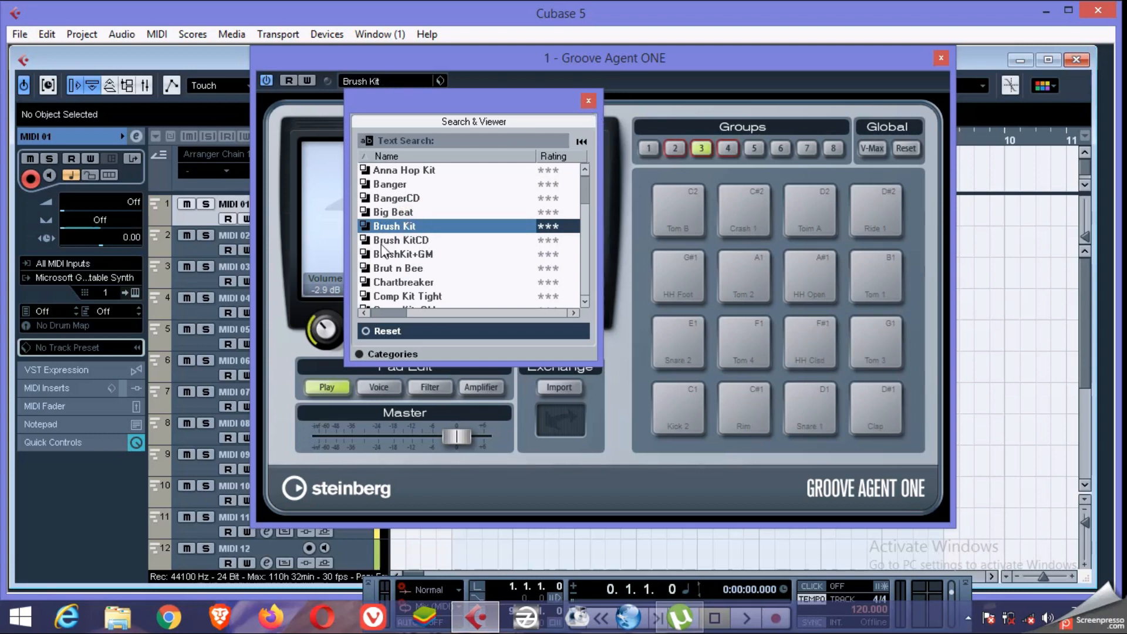
{"action": "left_click", "coordinate": [400, 240]}
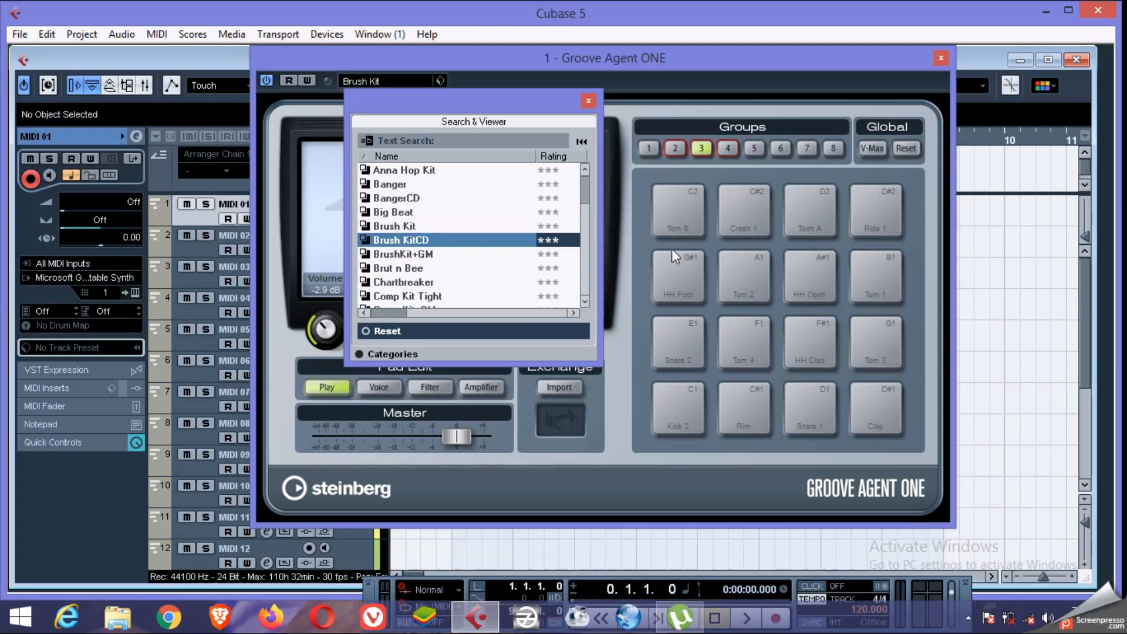
{"action": "double_click", "coordinate": [401, 239]}
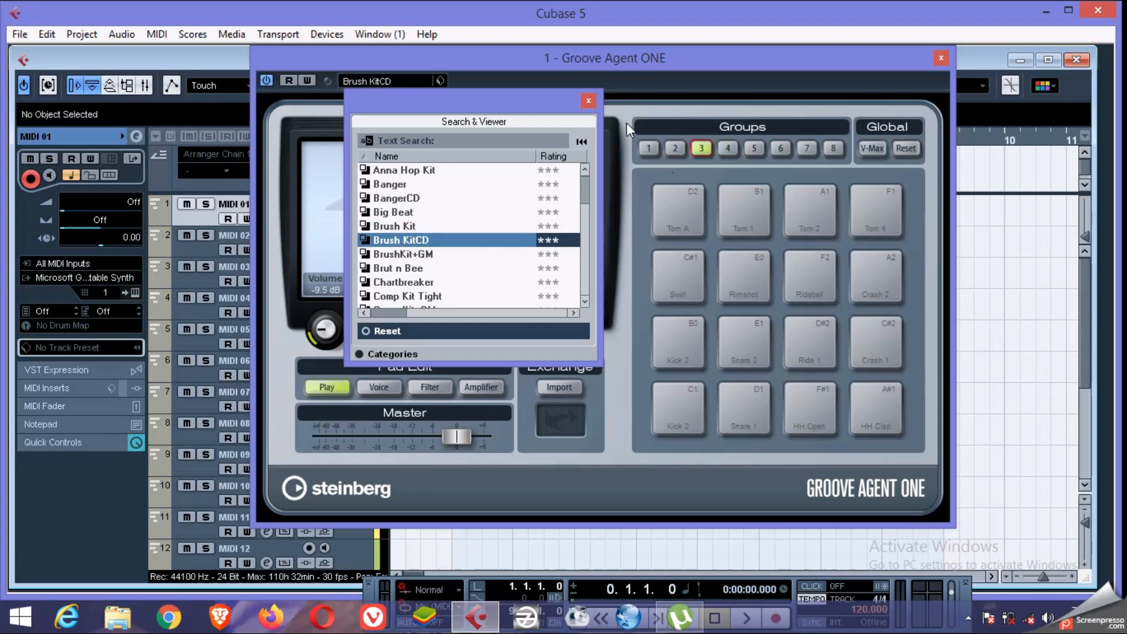
{"action": "left_click", "coordinate": [588, 101]}
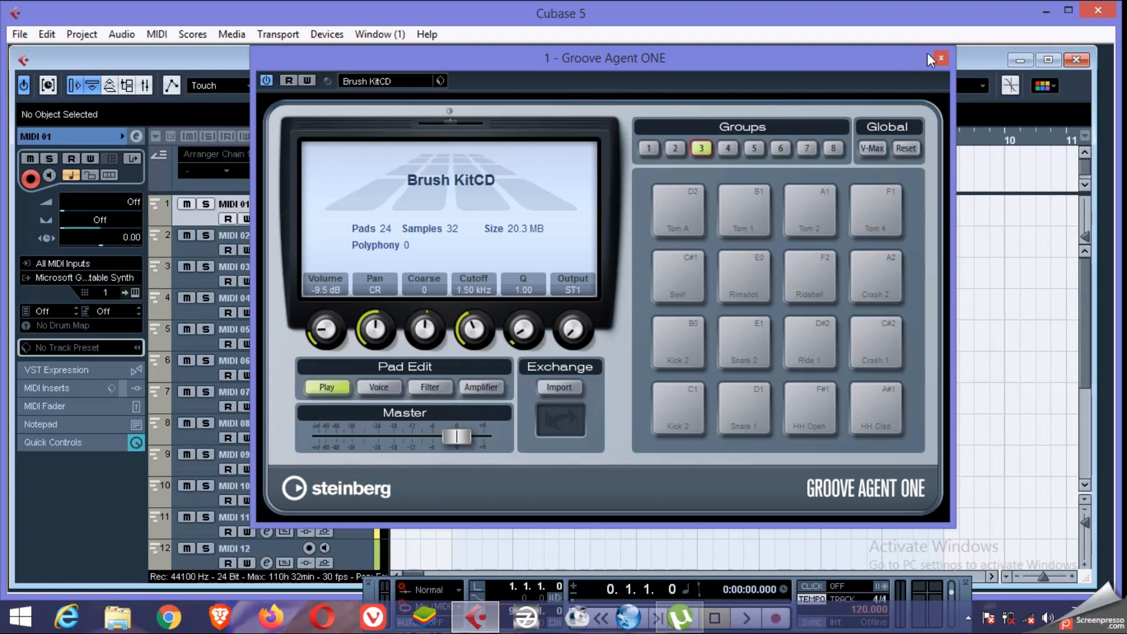
Close the Groove Agent ONE editor and route MIDI 01's output to 1 - Groove Agent ONE
{"action": "left_click", "coordinate": [940, 58]}
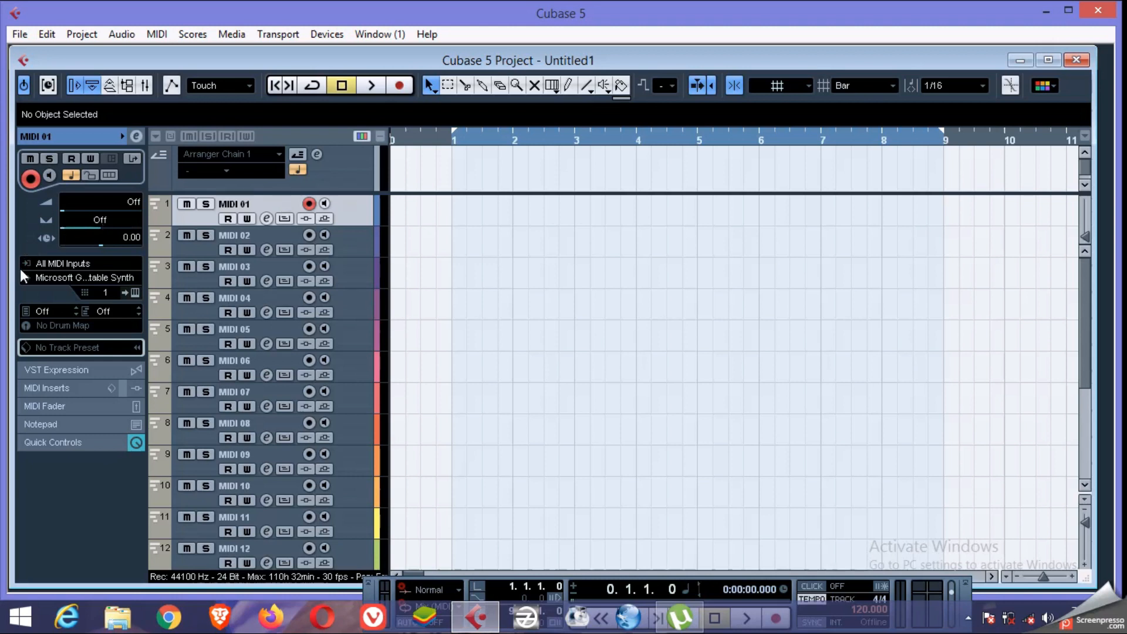
{"action": "left_click", "coordinate": [84, 277]}
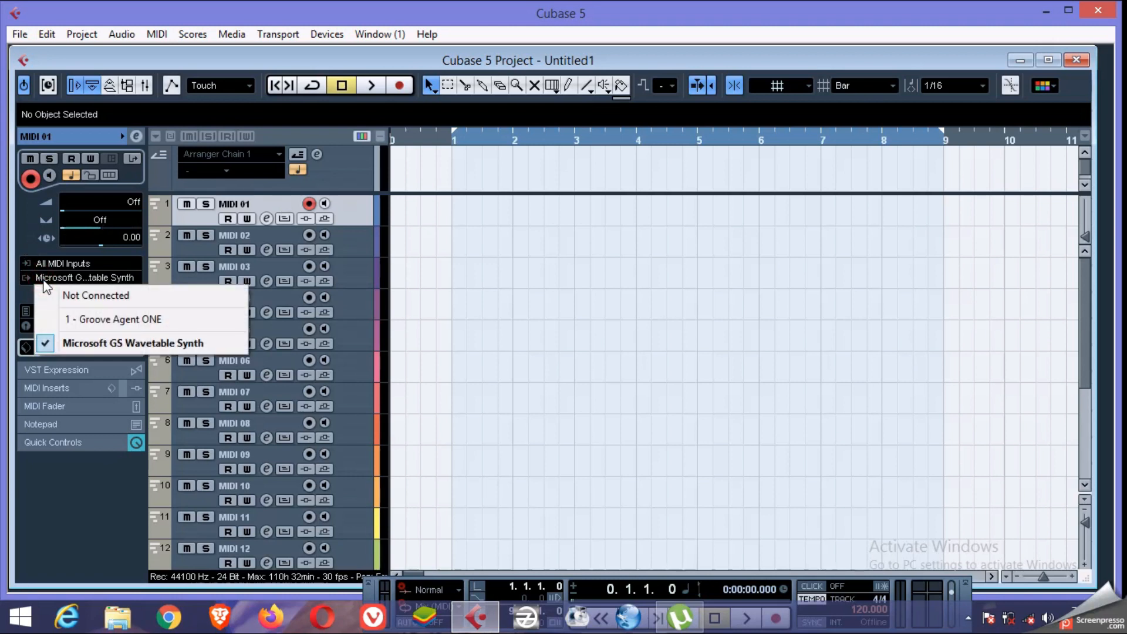
{"action": "mouse_move", "coordinate": [112, 320]}
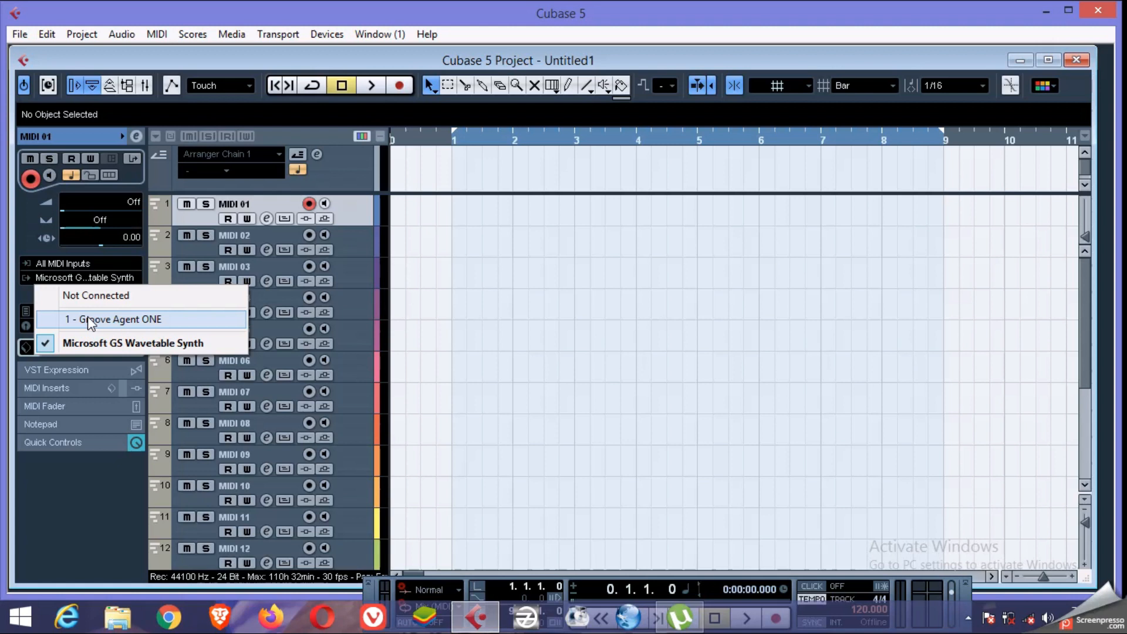
{"action": "left_click", "coordinate": [119, 320]}
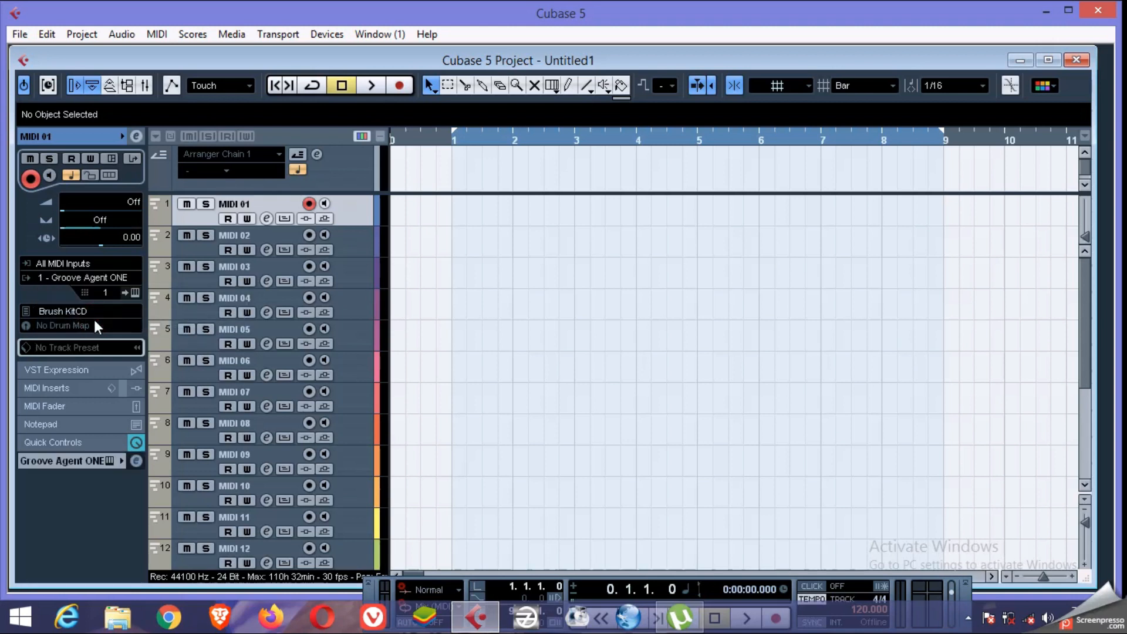